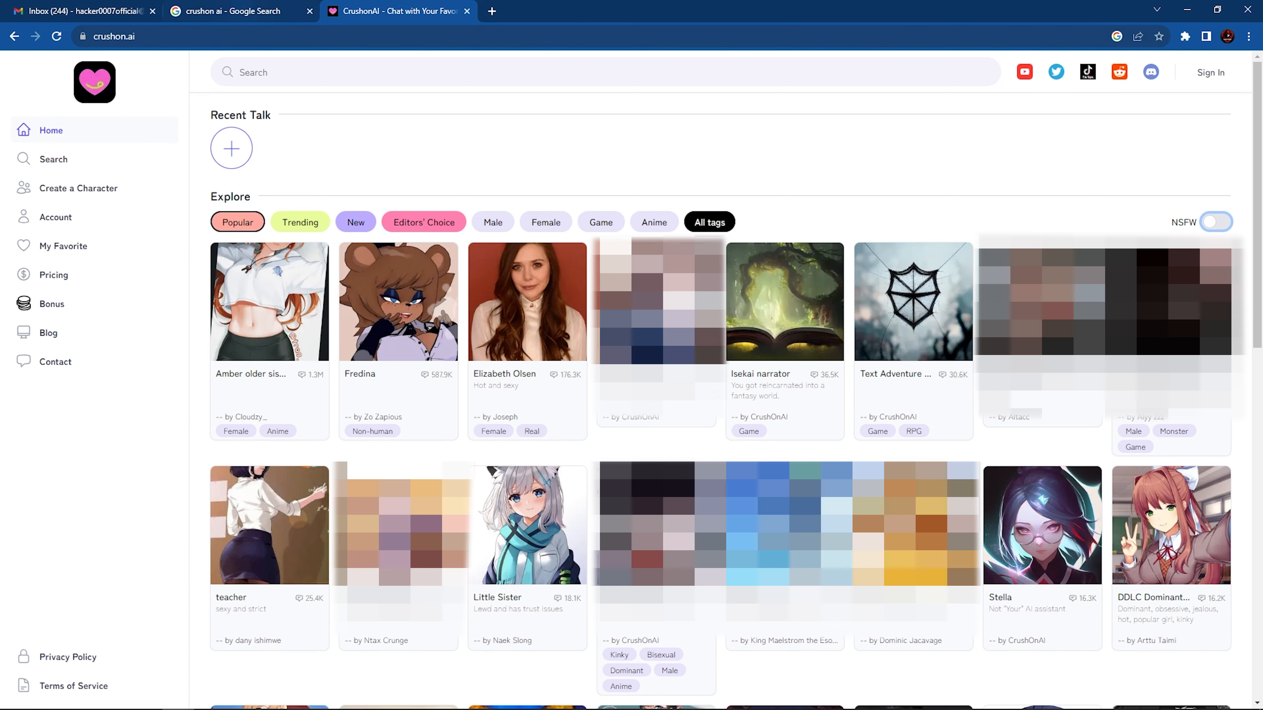
Glance at the Google search results for "crushon ai" before returning to CrushOn.AI.
click(234, 11)
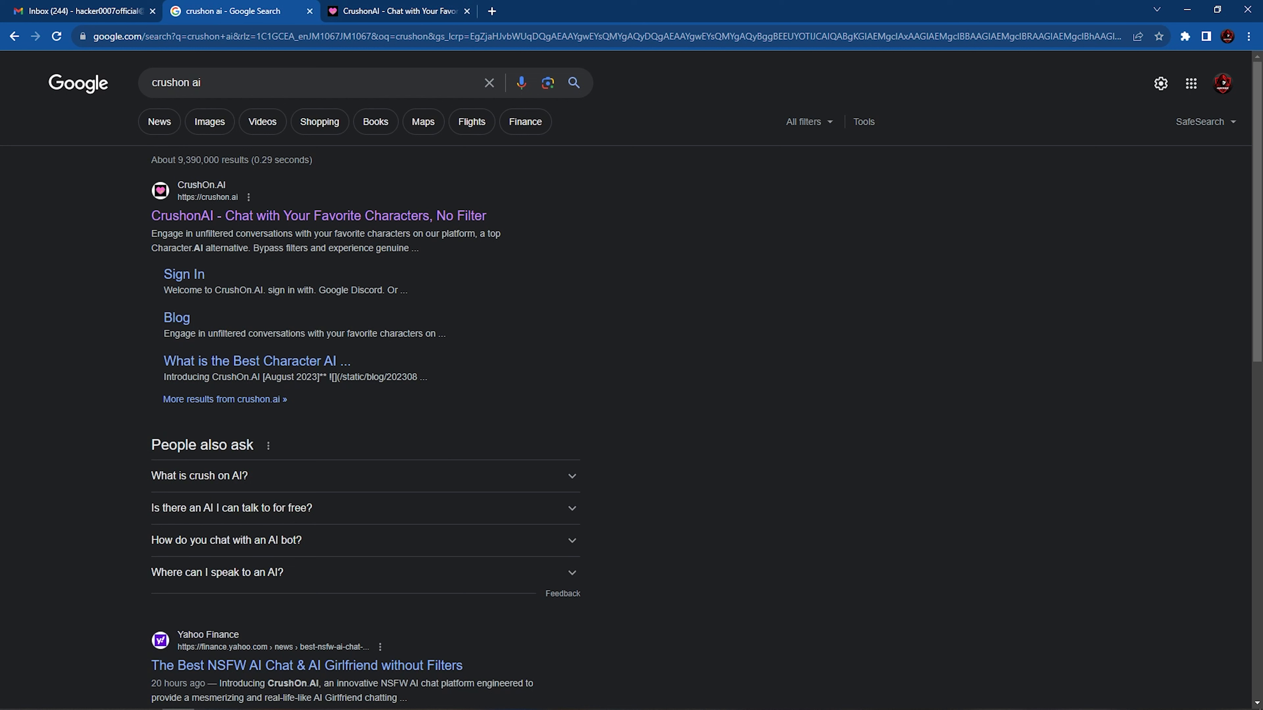
mouse_move(319, 215)
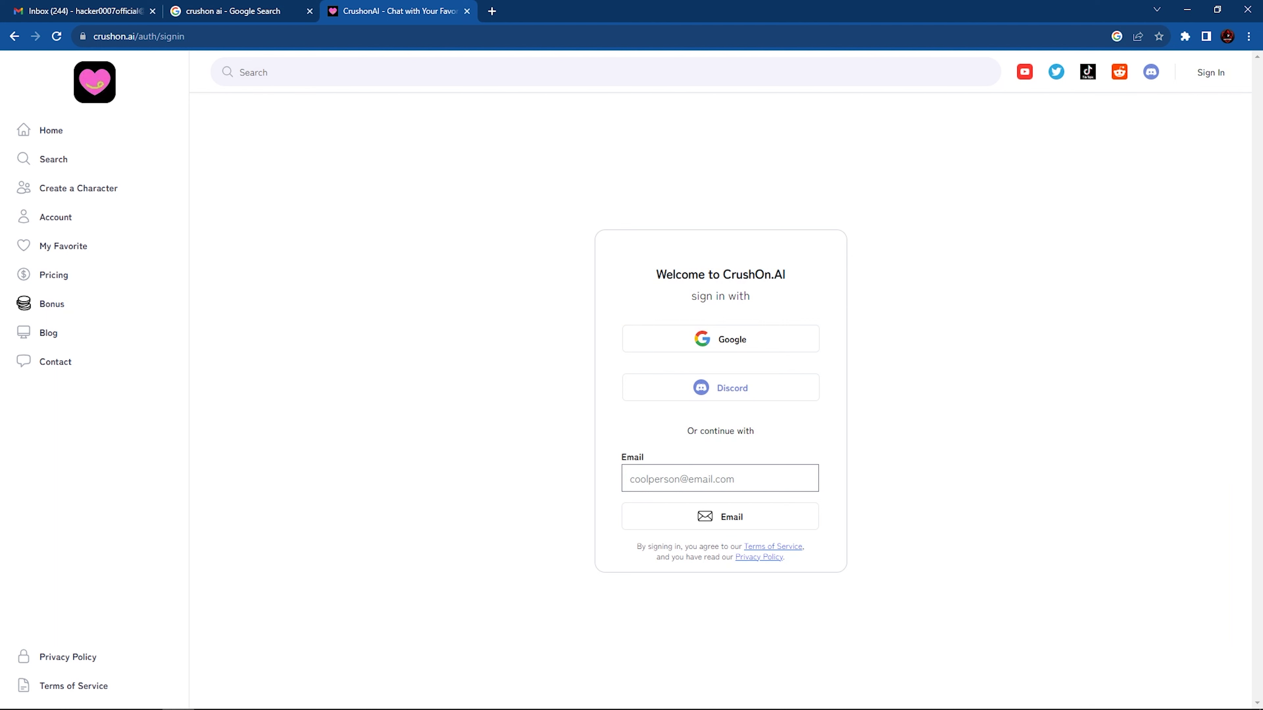
Sign in to CrushOn.AI with the Google account so the Free plan account page shows.
click(719, 338)
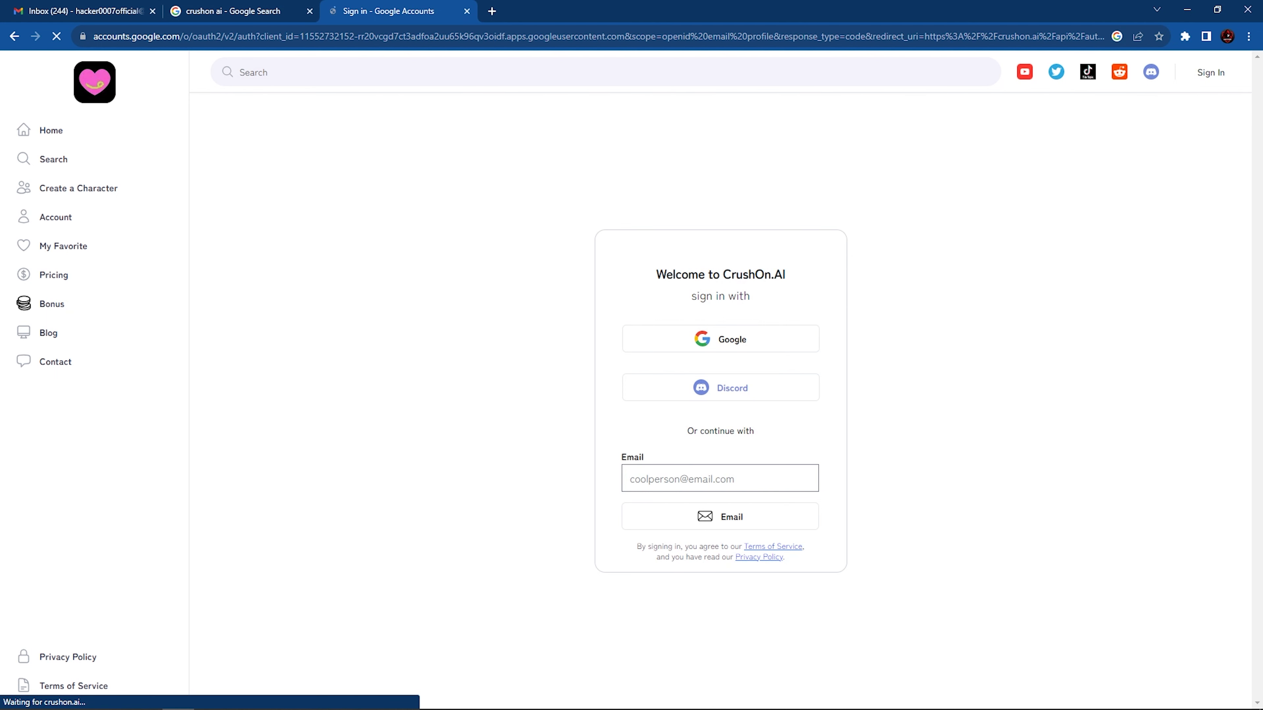
click(720, 338)
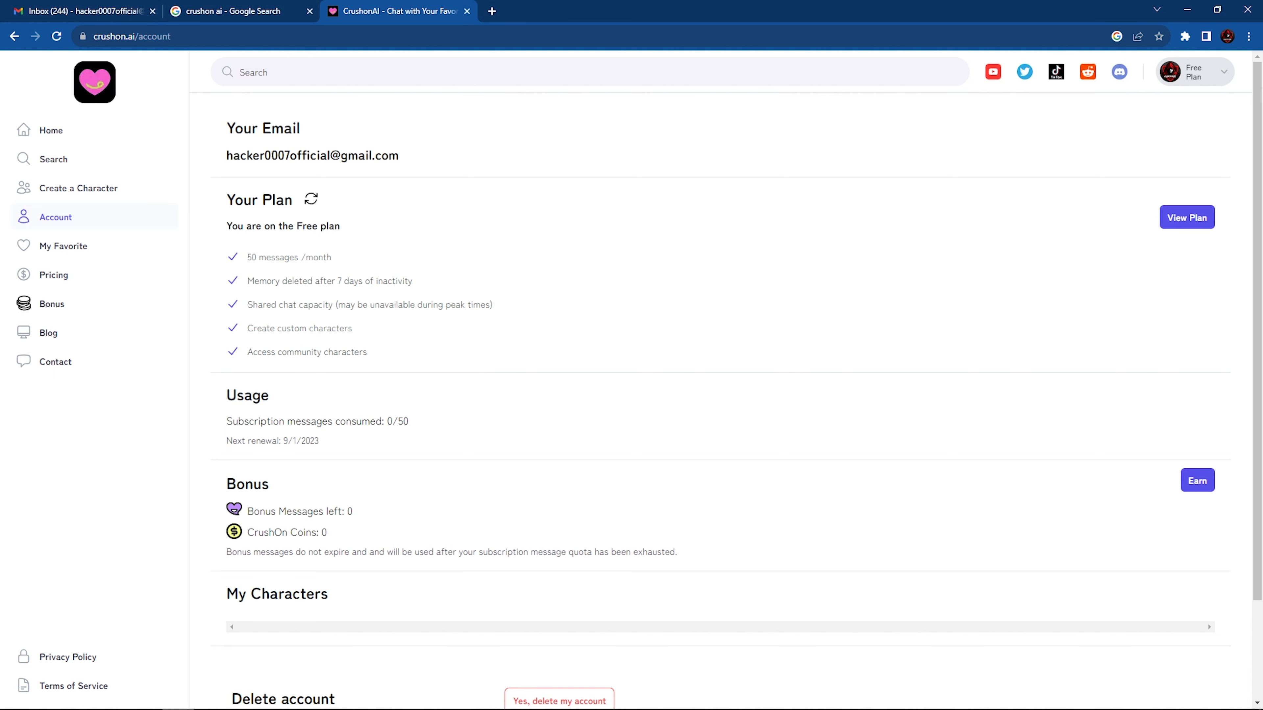
Browse the home gallery by Trending and New, then switch NSFW on to raise the age prompt.
click(50, 130)
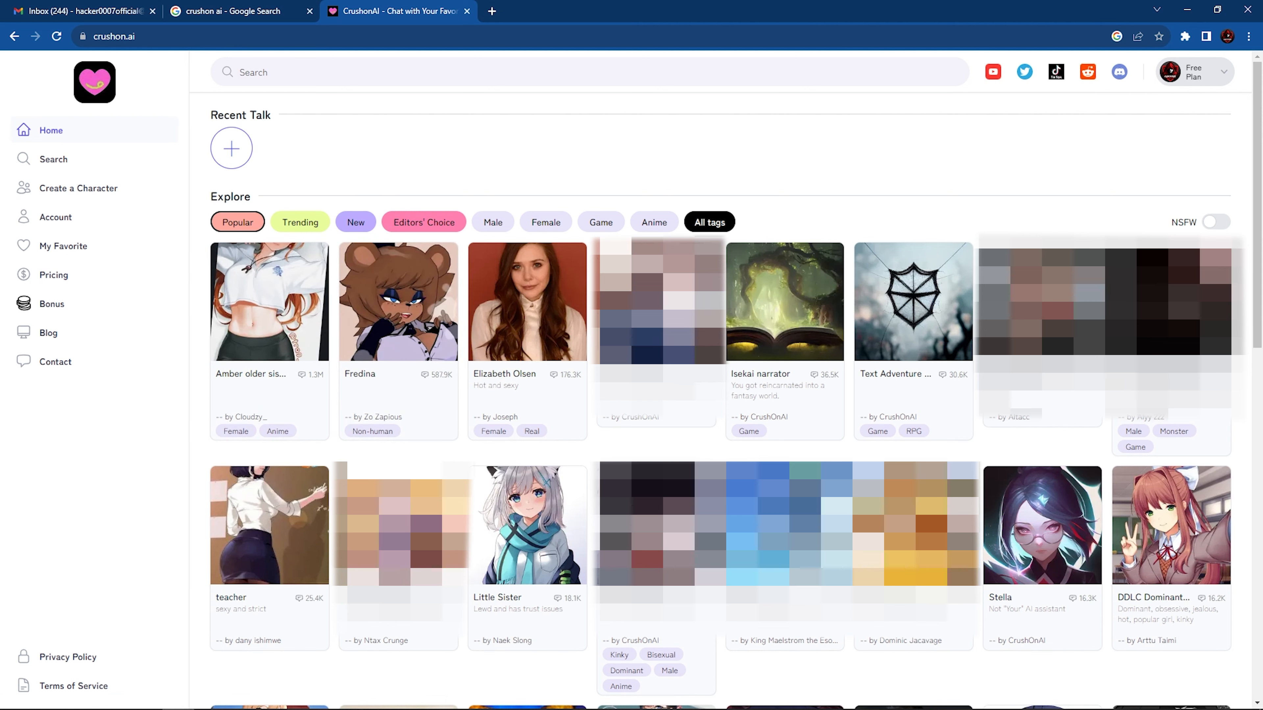
click(300, 222)
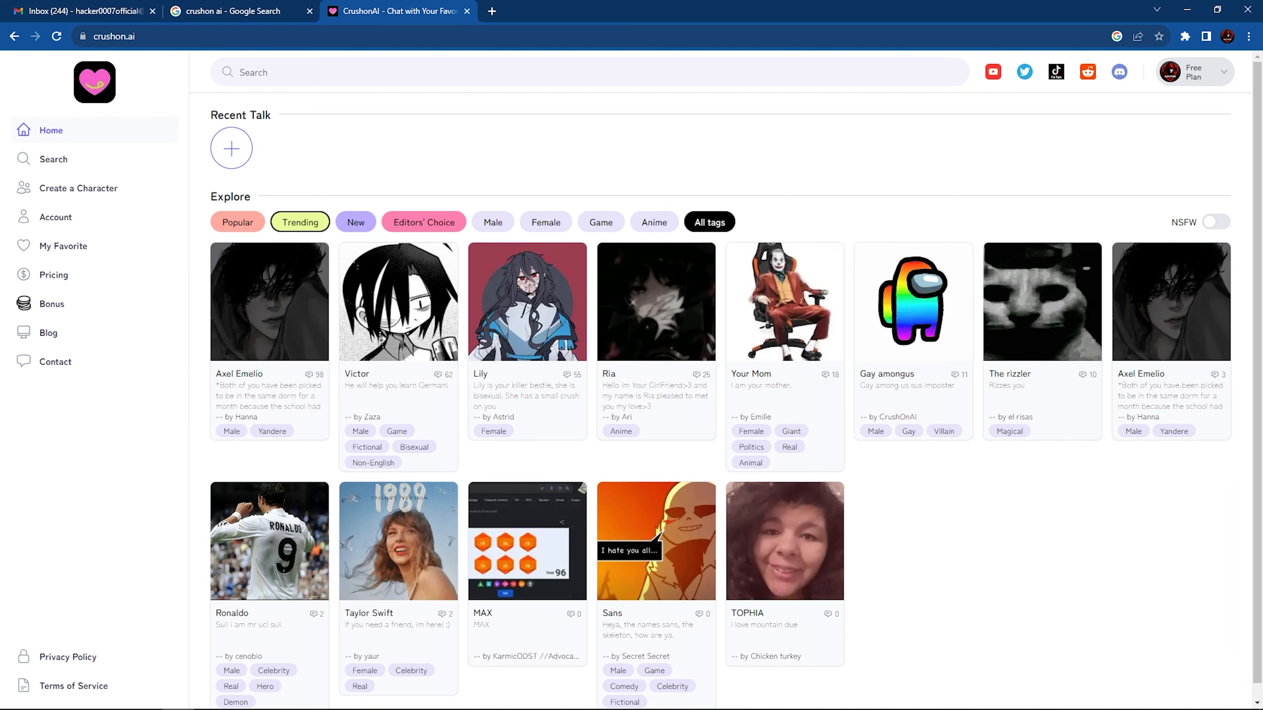
click(423, 222)
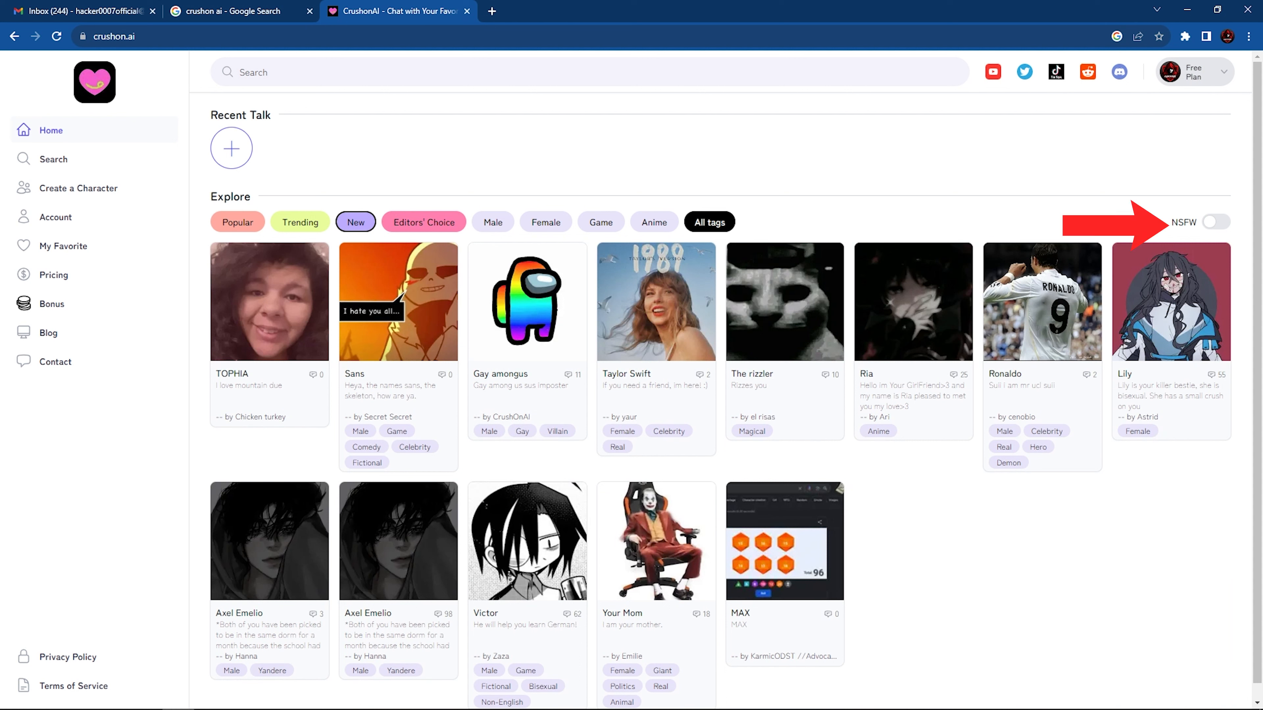
click(1215, 223)
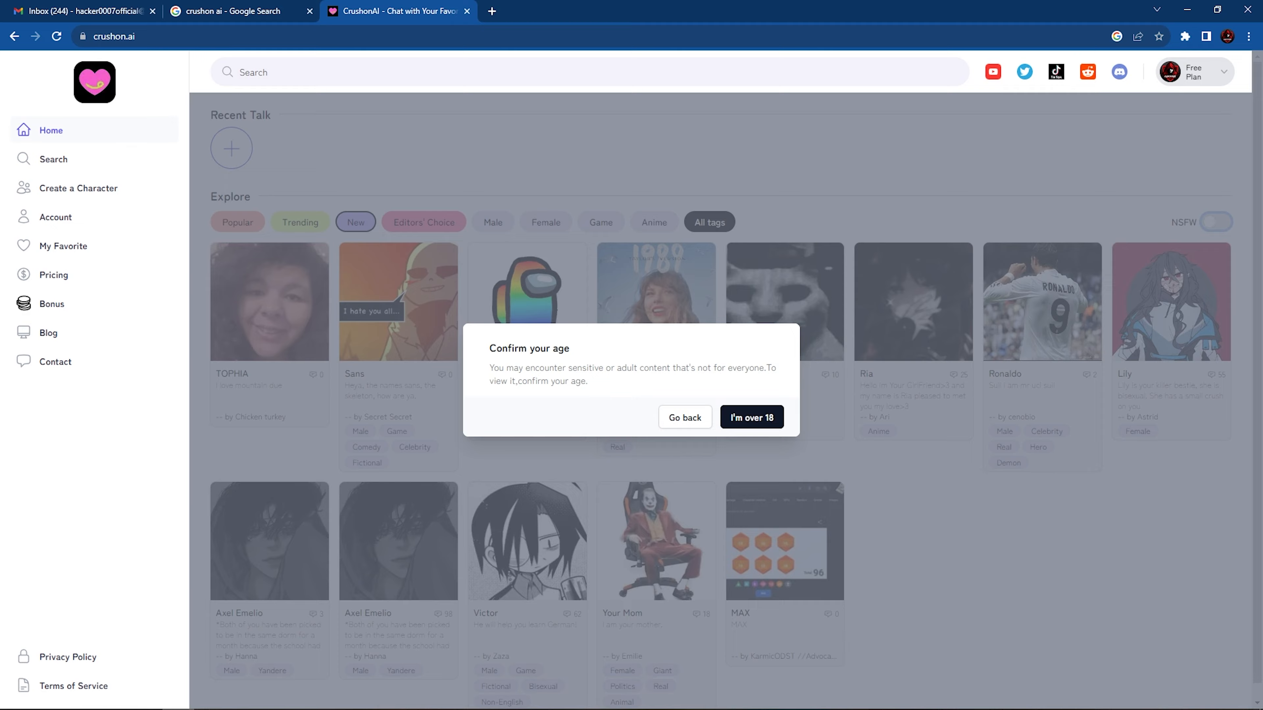
click(749, 416)
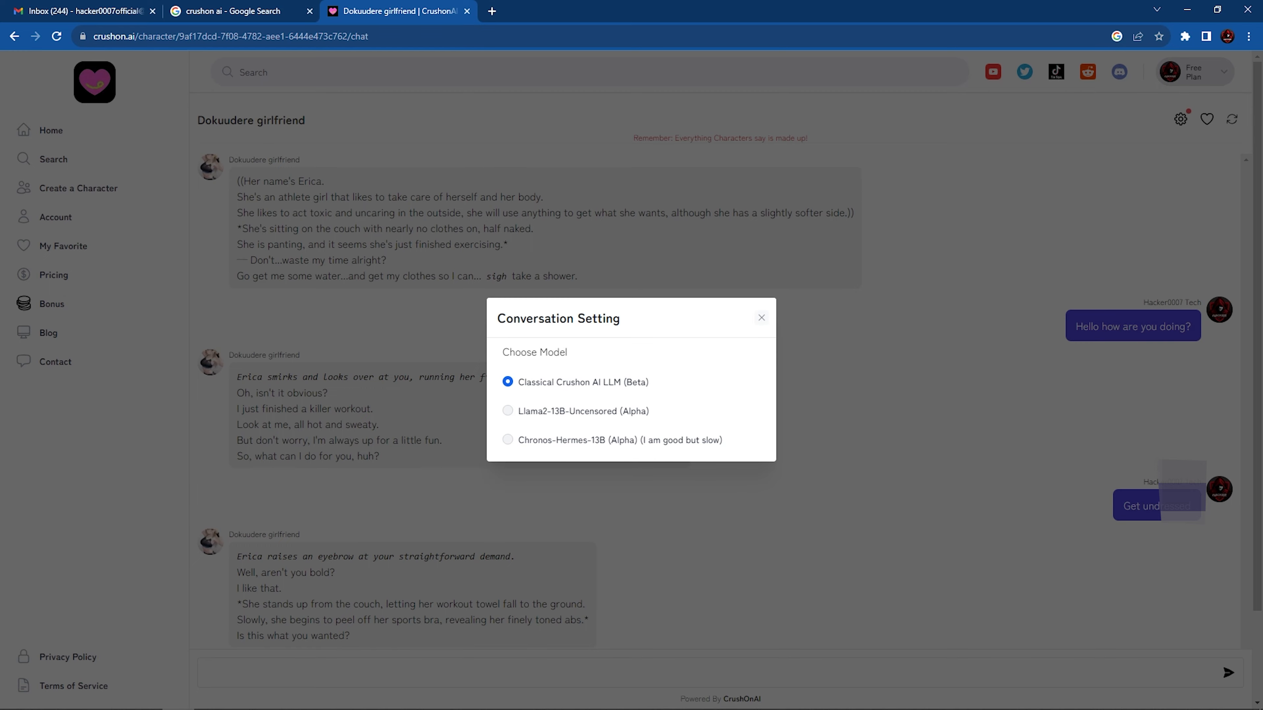
Favourite the Dokuudere girlfriend, then visit Search and start Create a Character.
click(759, 317)
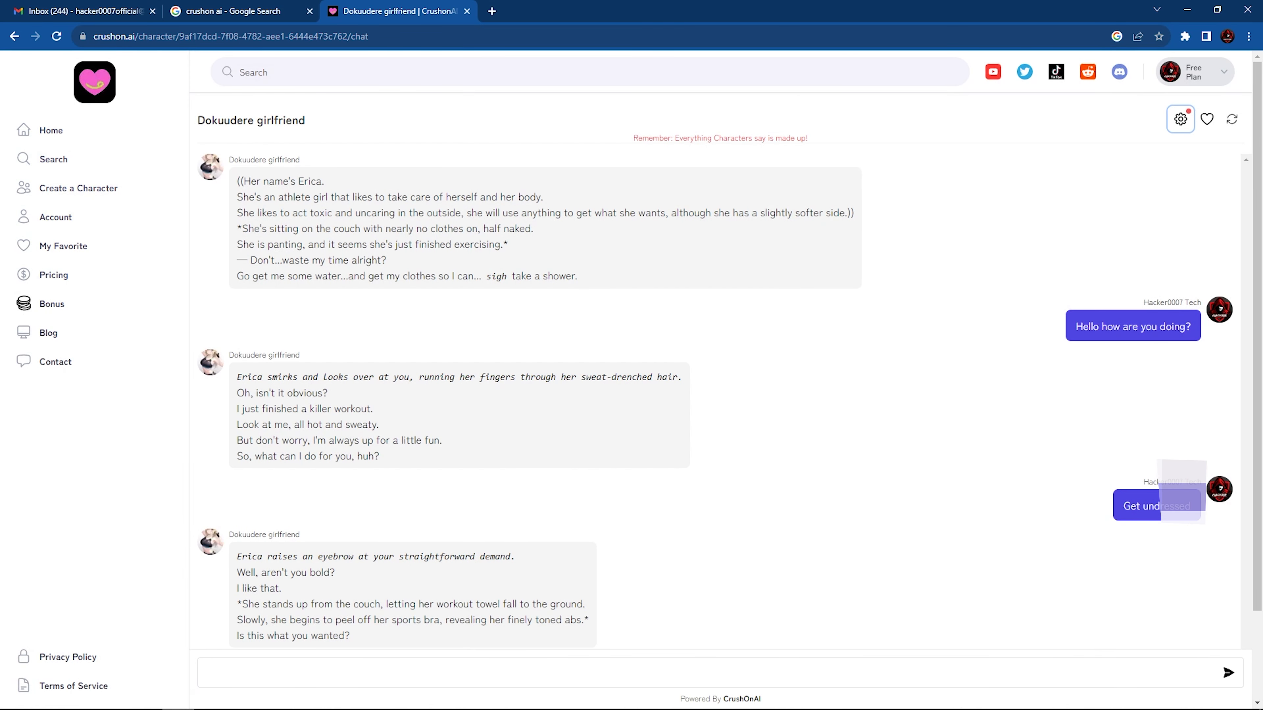
click(1206, 119)
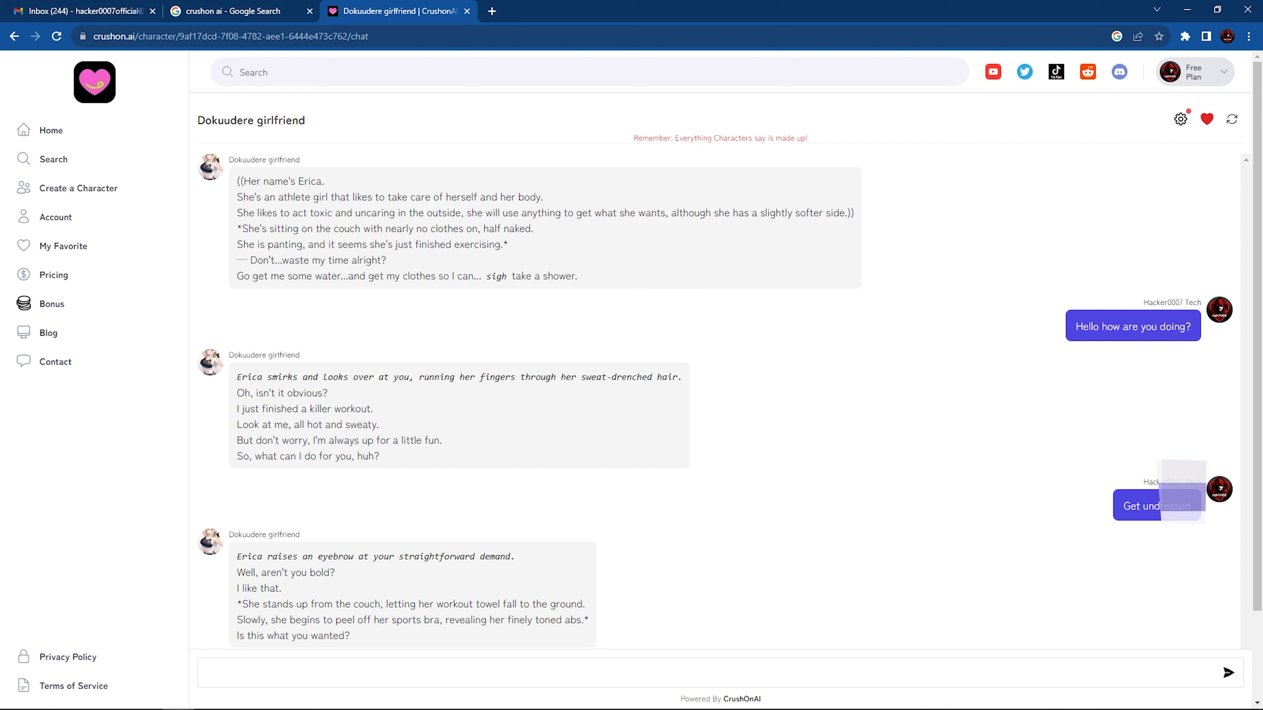
click(53, 159)
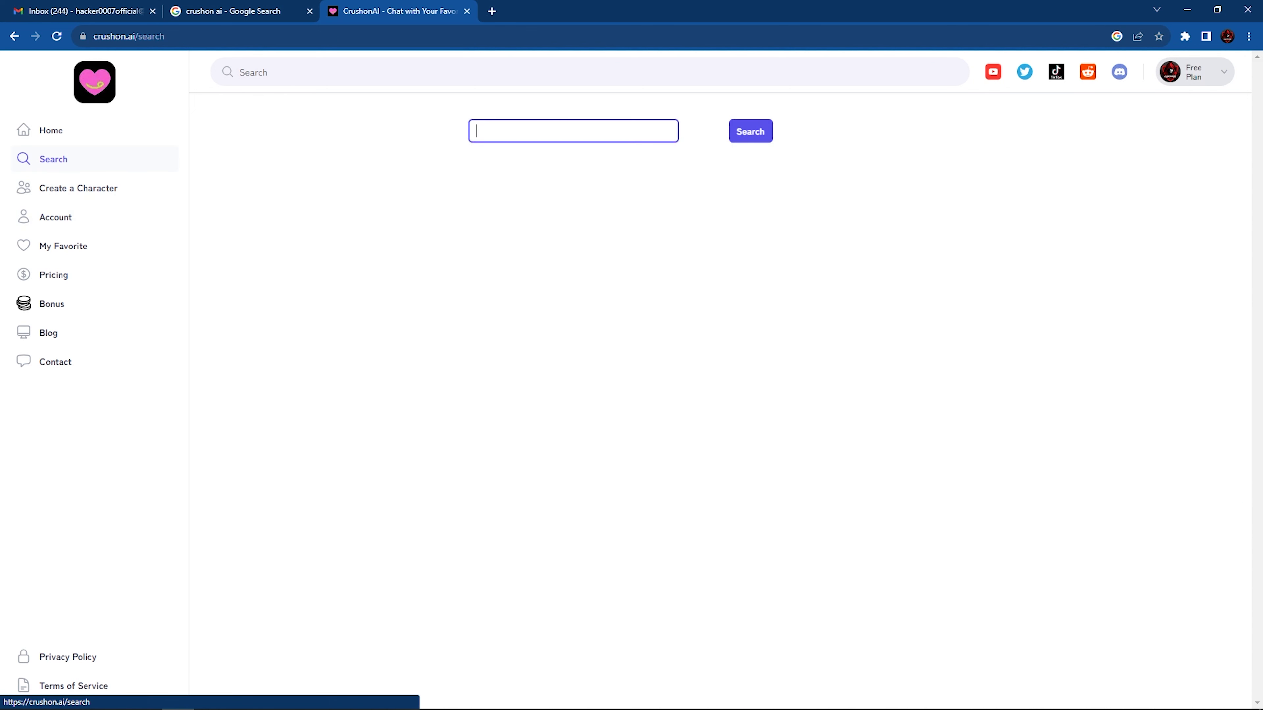
click(78, 187)
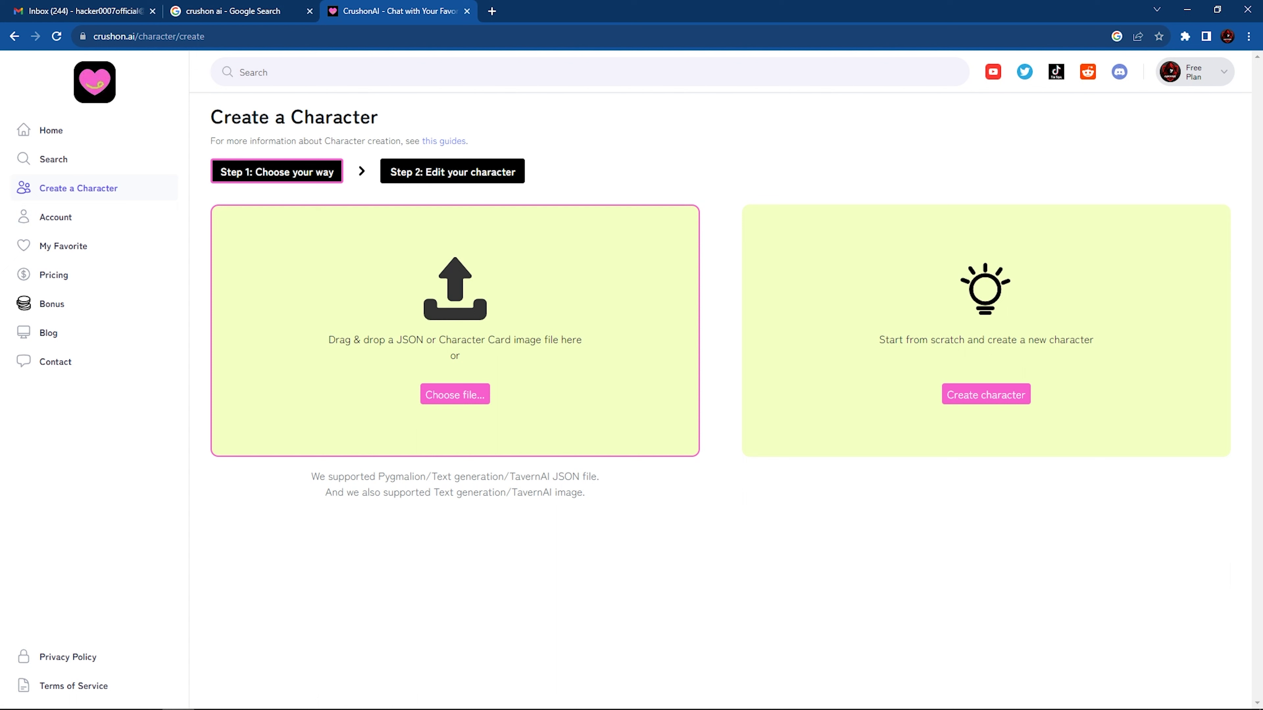
click(455, 394)
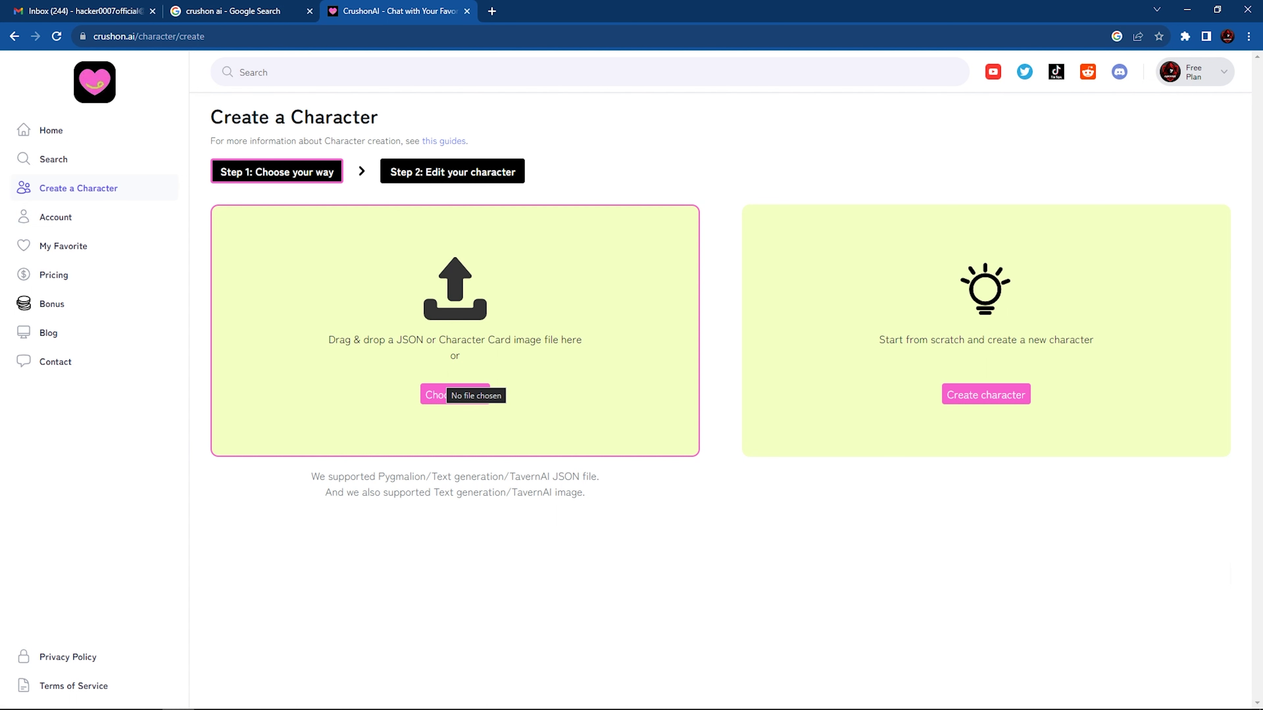
mouse_move(55, 217)
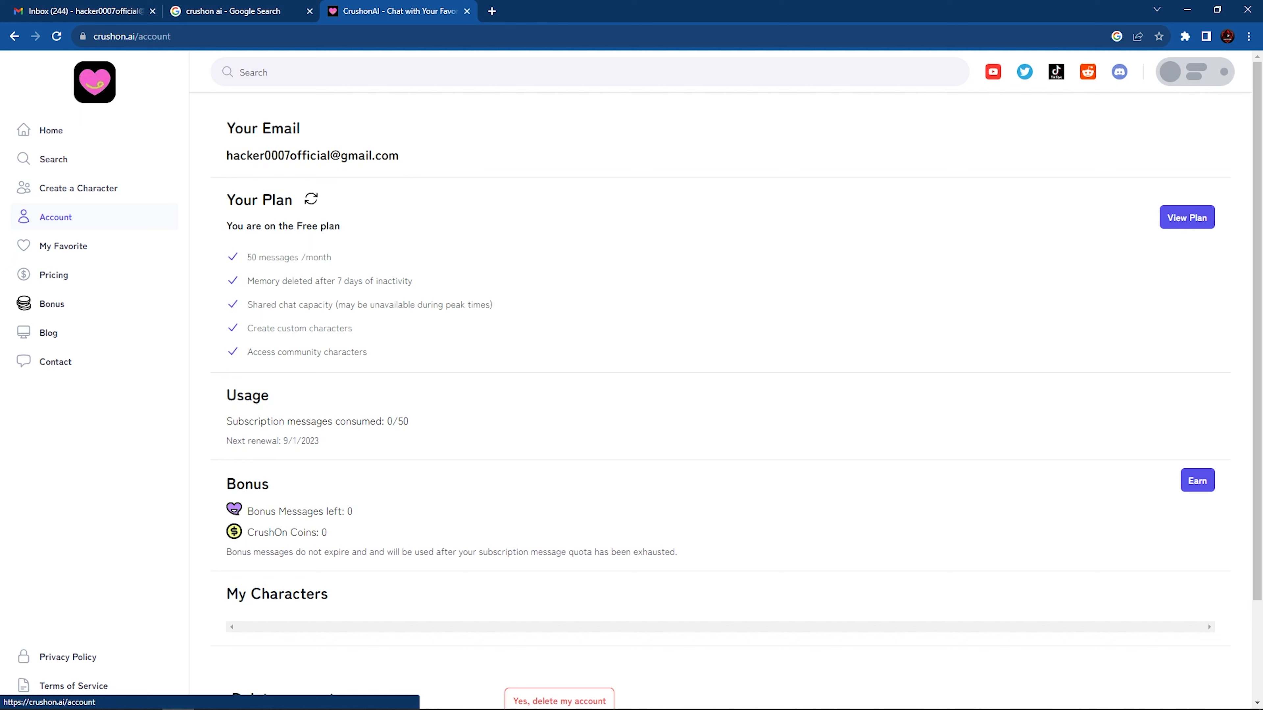
Review My Favorite and the Pricing plans, ending on the Bonus coin tasks page.
click(64, 246)
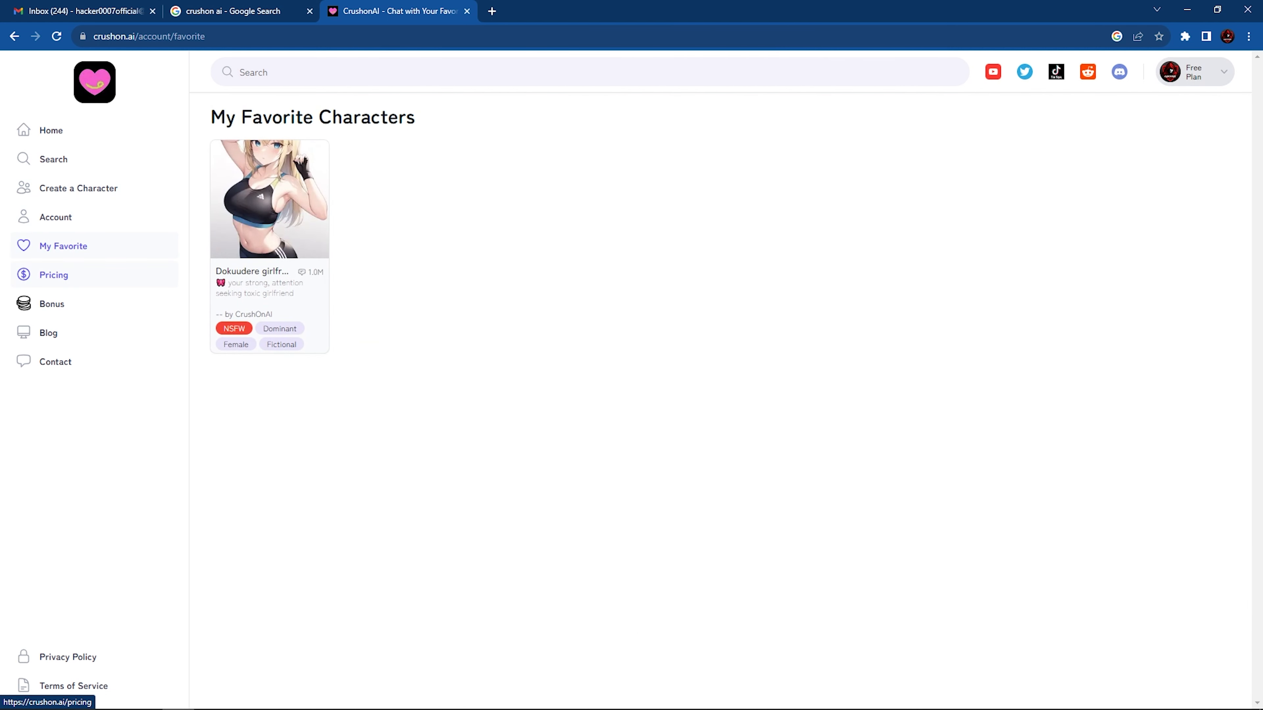
click(54, 275)
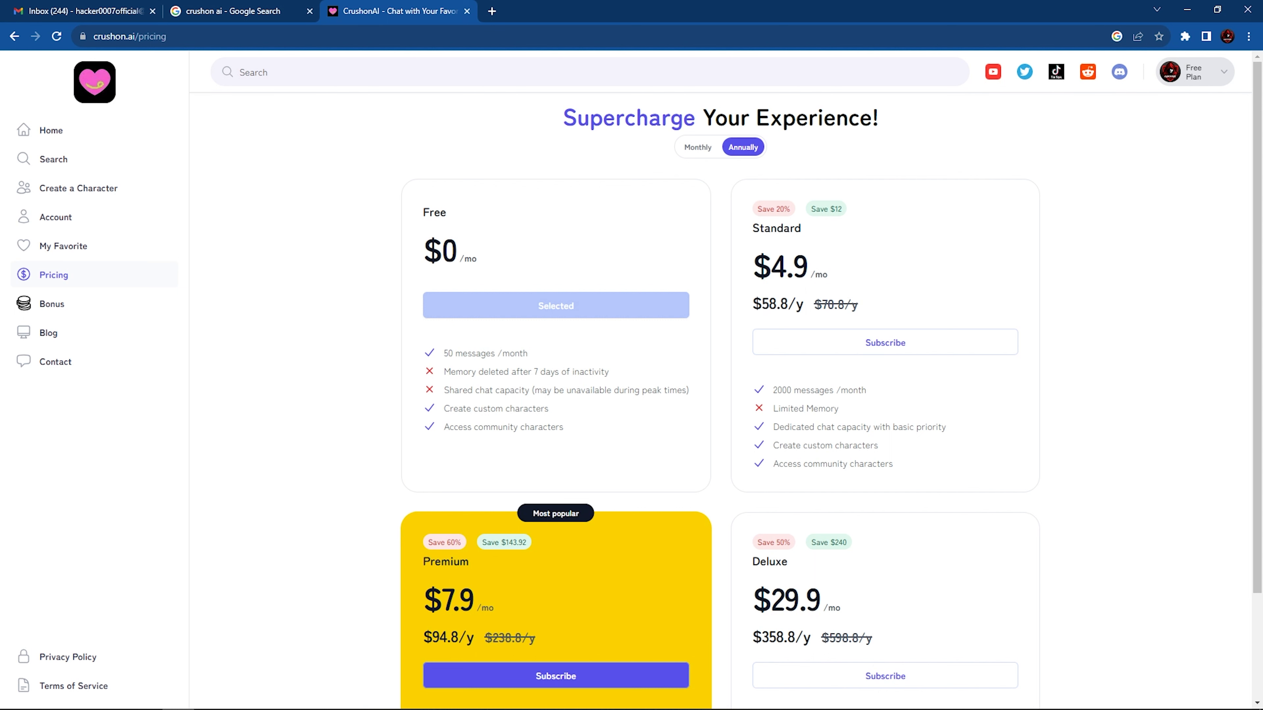
scroll(down, 3)
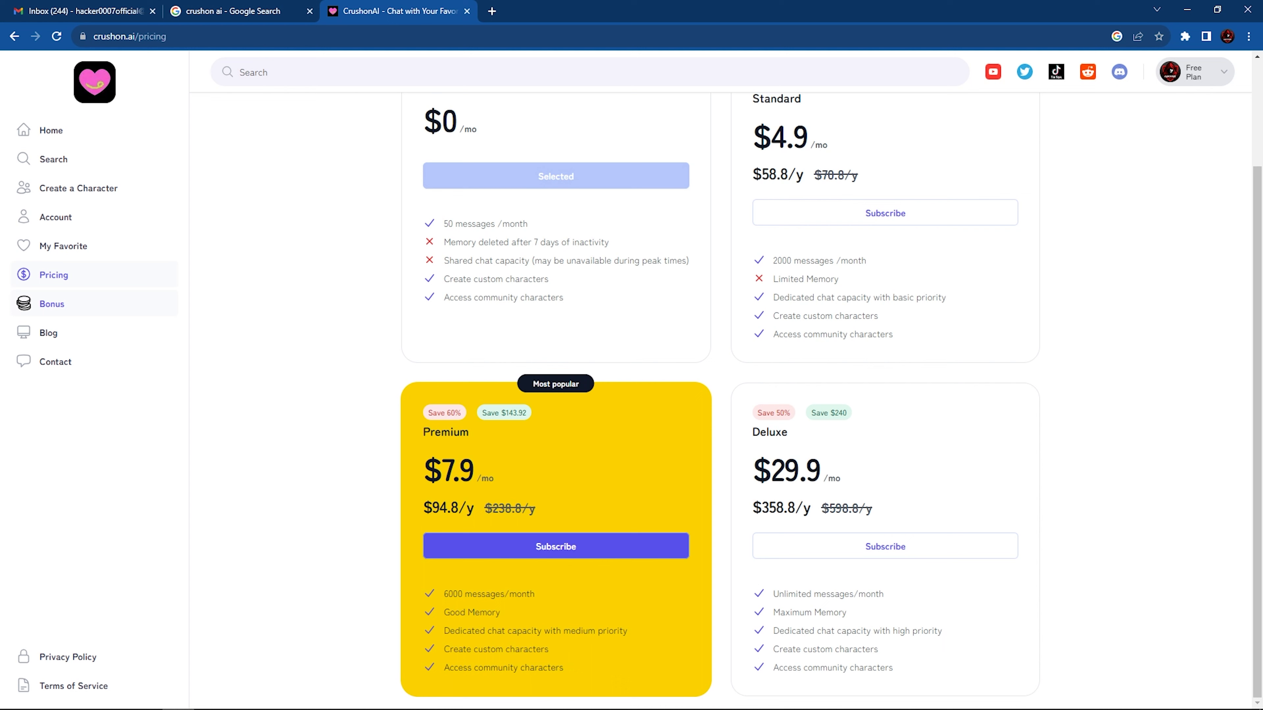
click(51, 304)
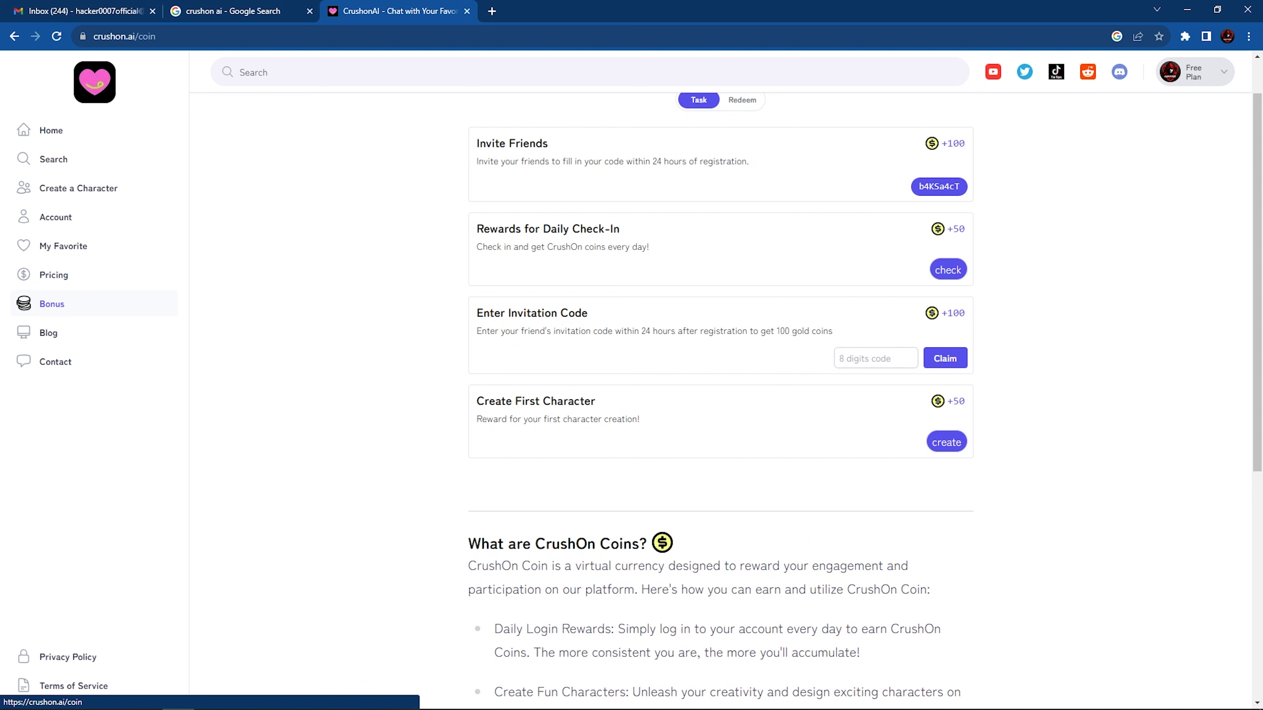
Visit the Blog and Contact pages, then return Home with NSFW off showing Trending characters.
click(48, 333)
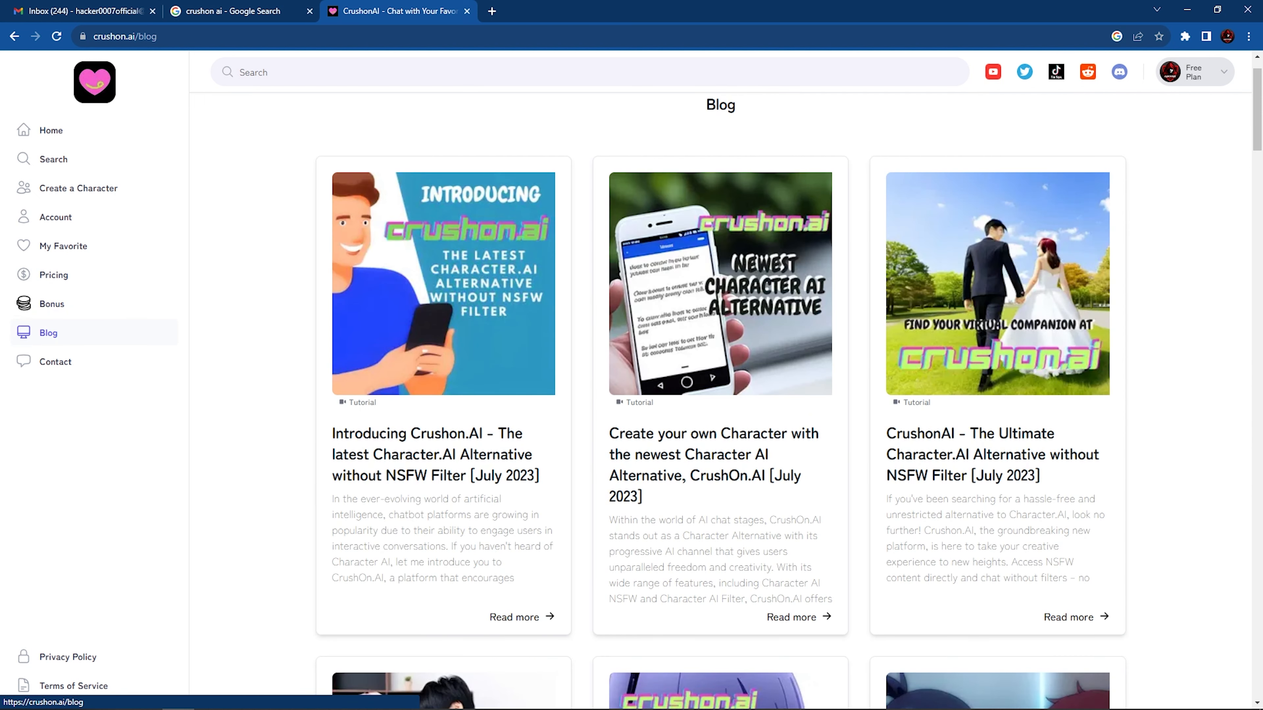
click(55, 362)
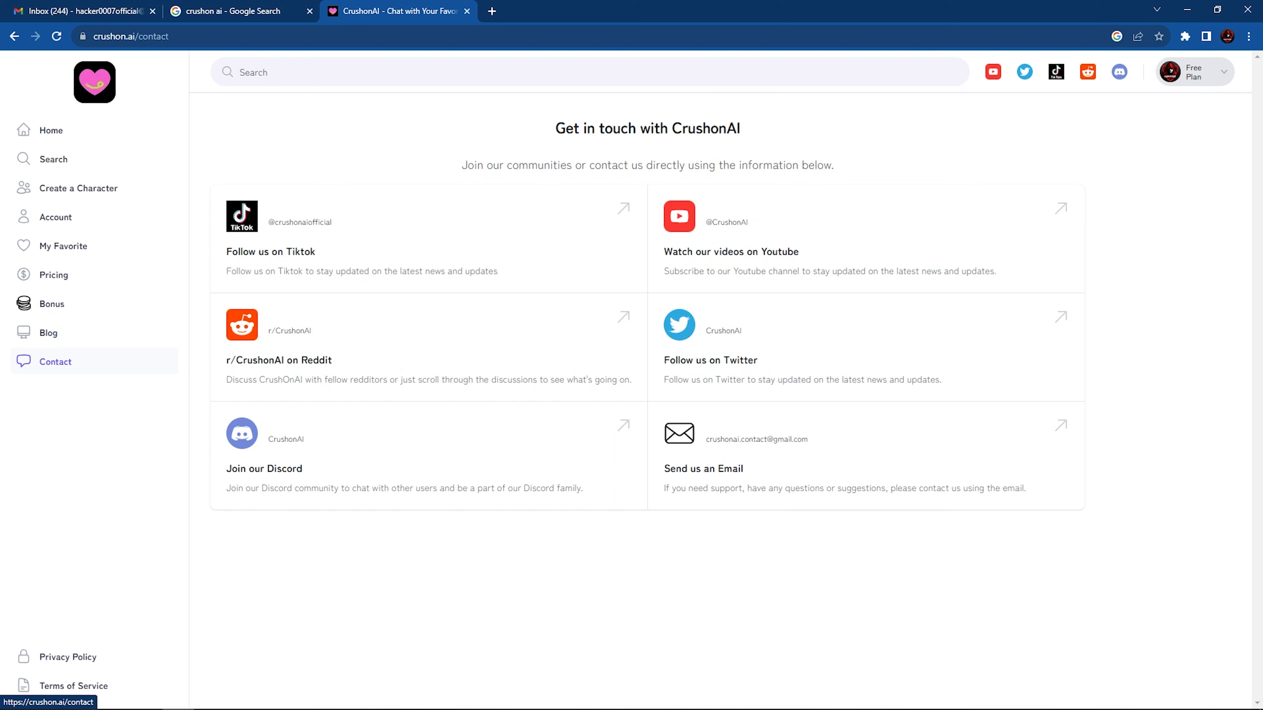
click(50, 130)
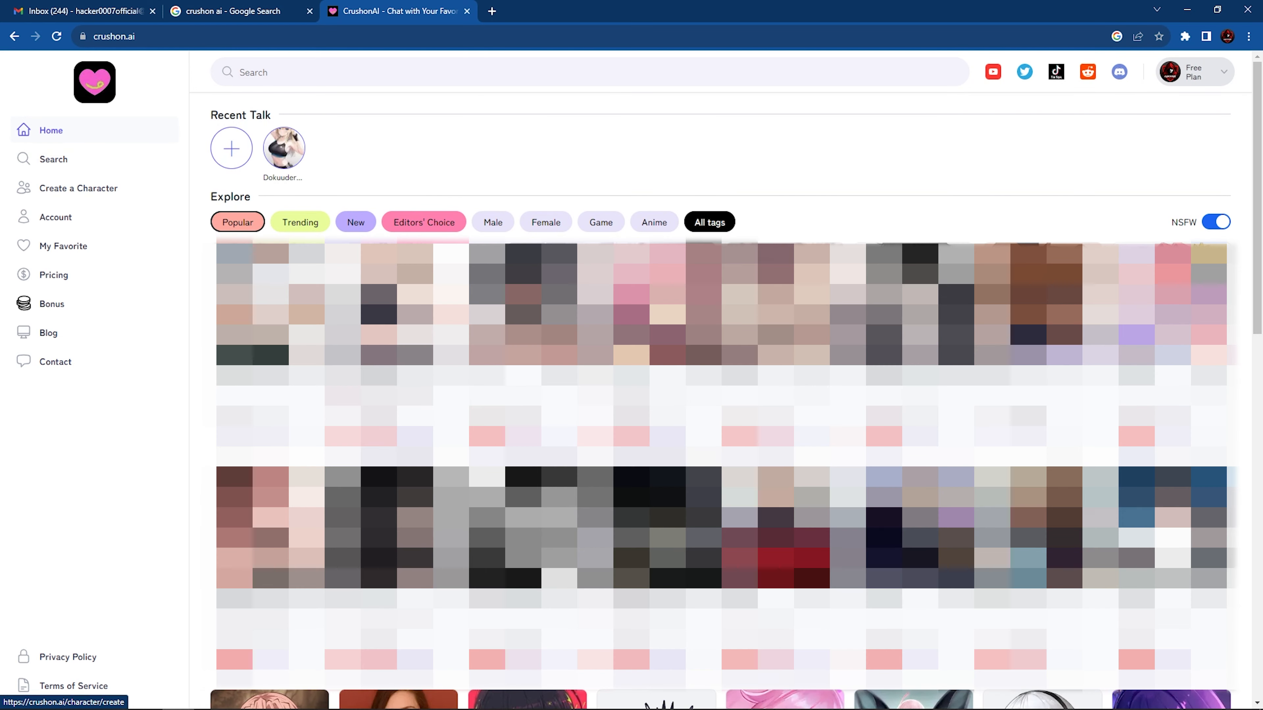
click(1214, 222)
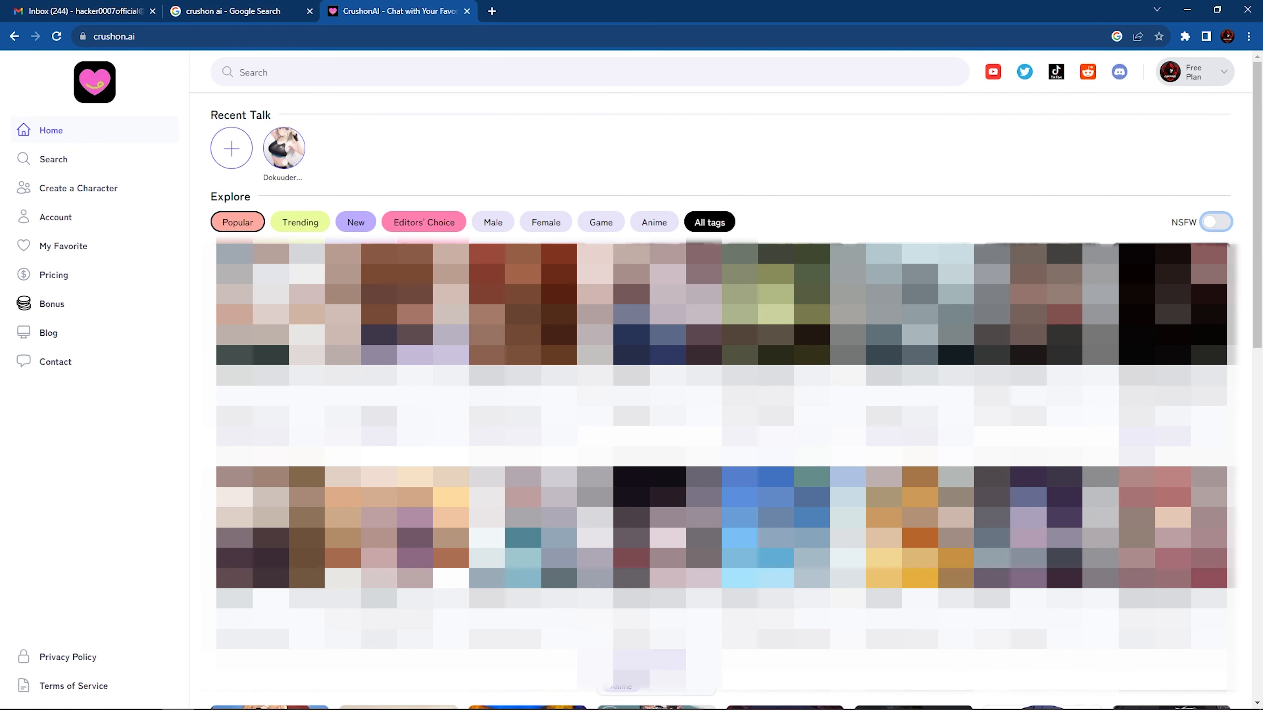
click(300, 223)
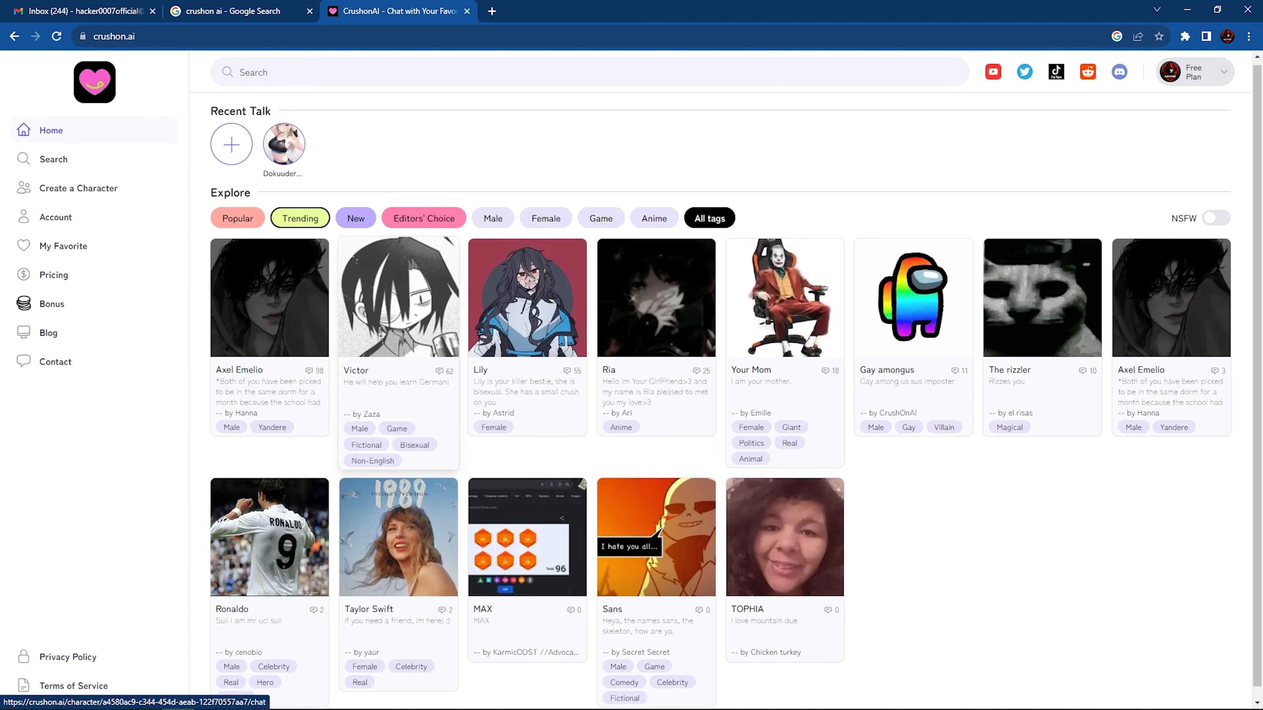
scroll(down, 3)
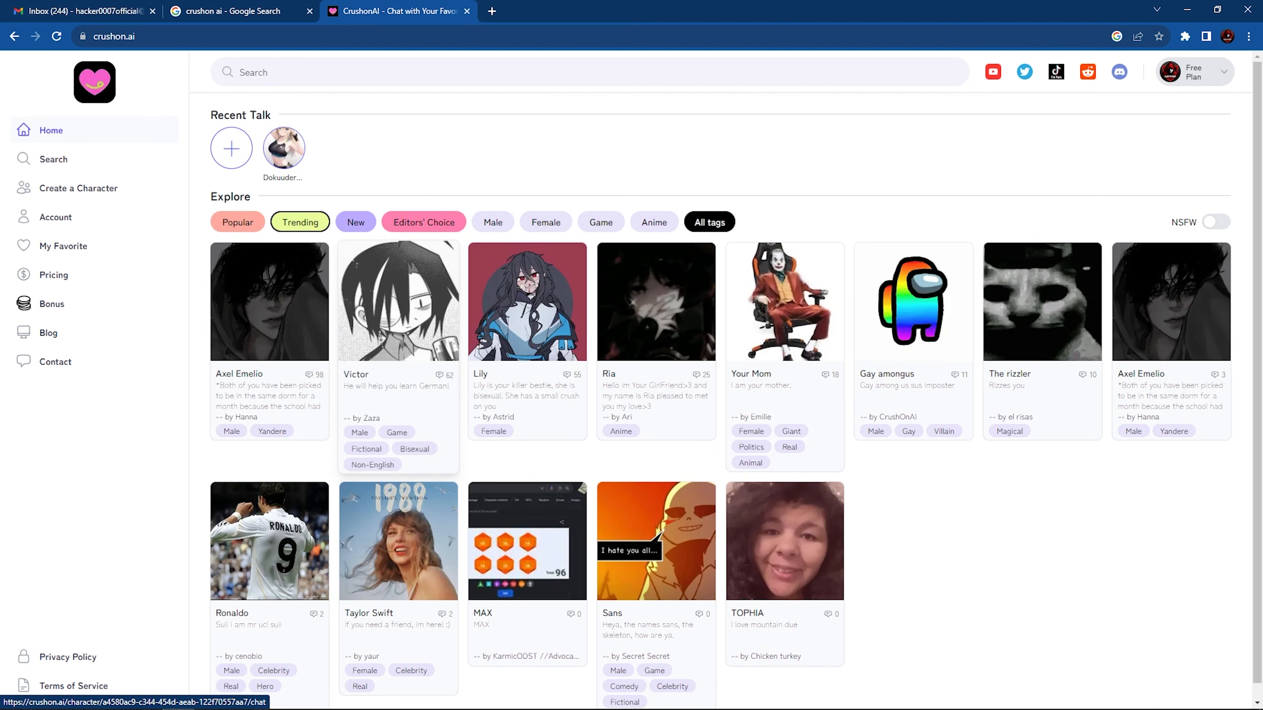